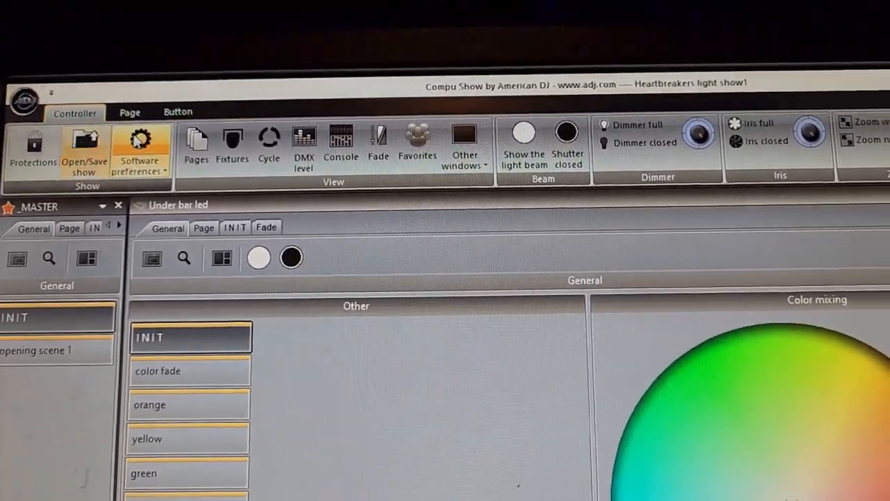
- Confirm USB Suite2-EC is detected under Output hardware and reopen the hardware devices
{"action": "left_click", "coordinate": [139, 146]}
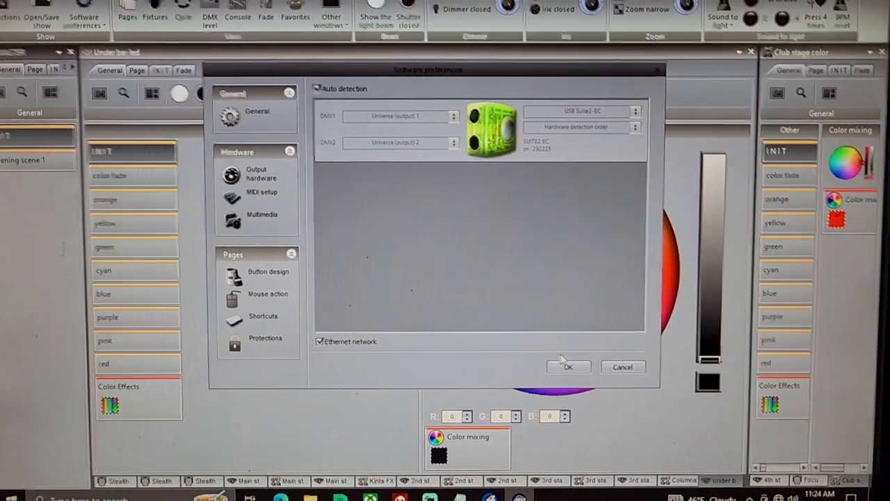
{"action": "left_click", "coordinate": [568, 367]}
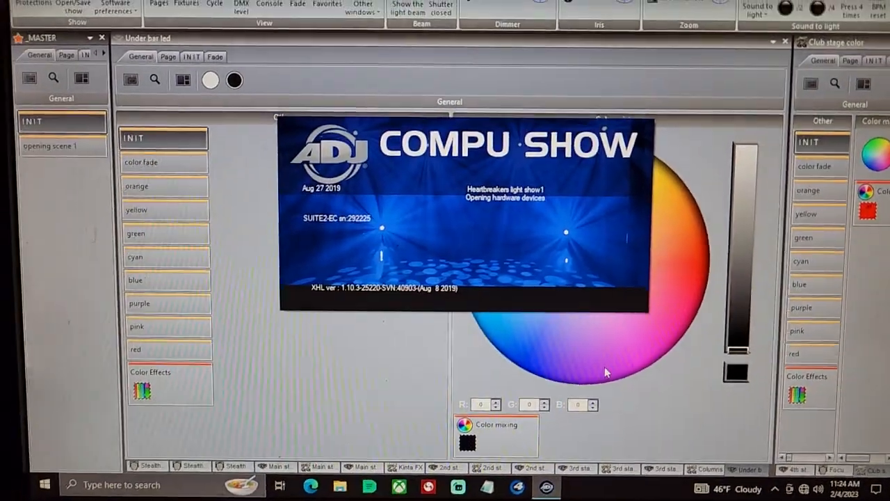